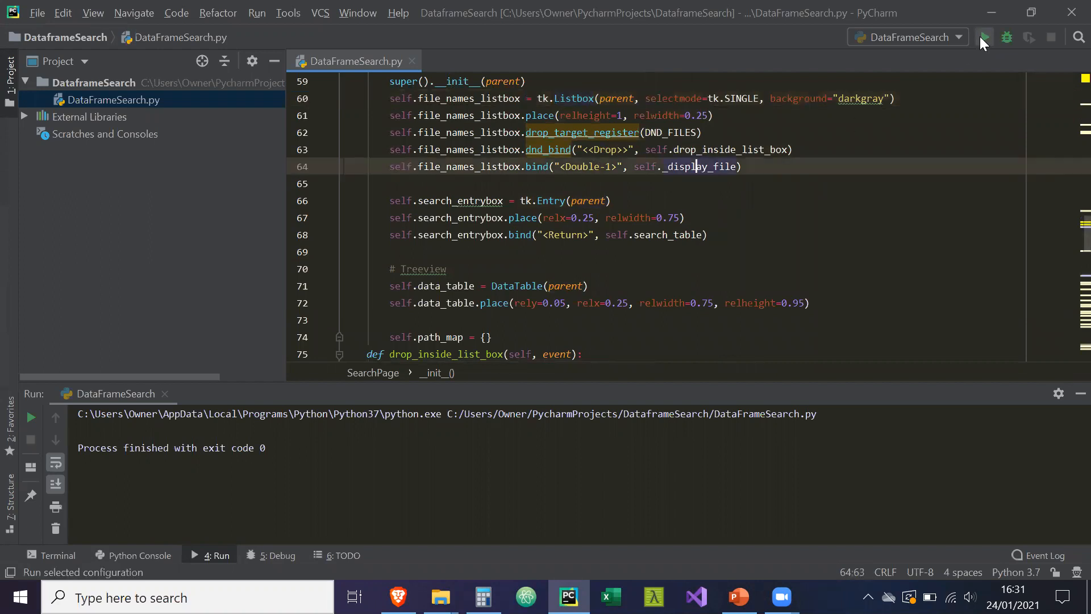
Step: Test-run the CSV viewer, then return to the code and scroll to _display_file
left_click(985, 37)
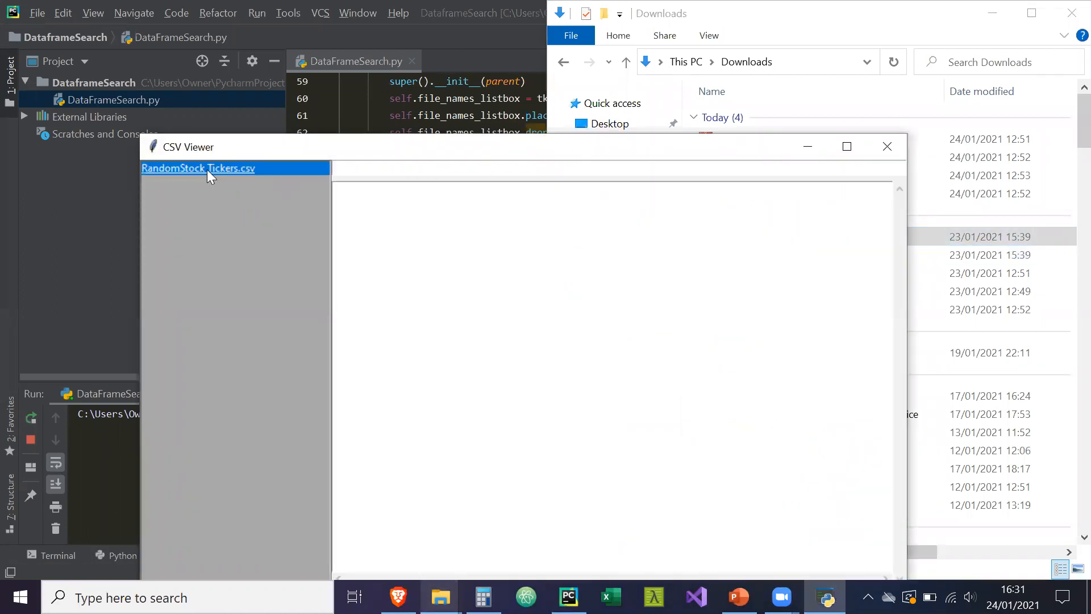
mouse_move(532, 251)
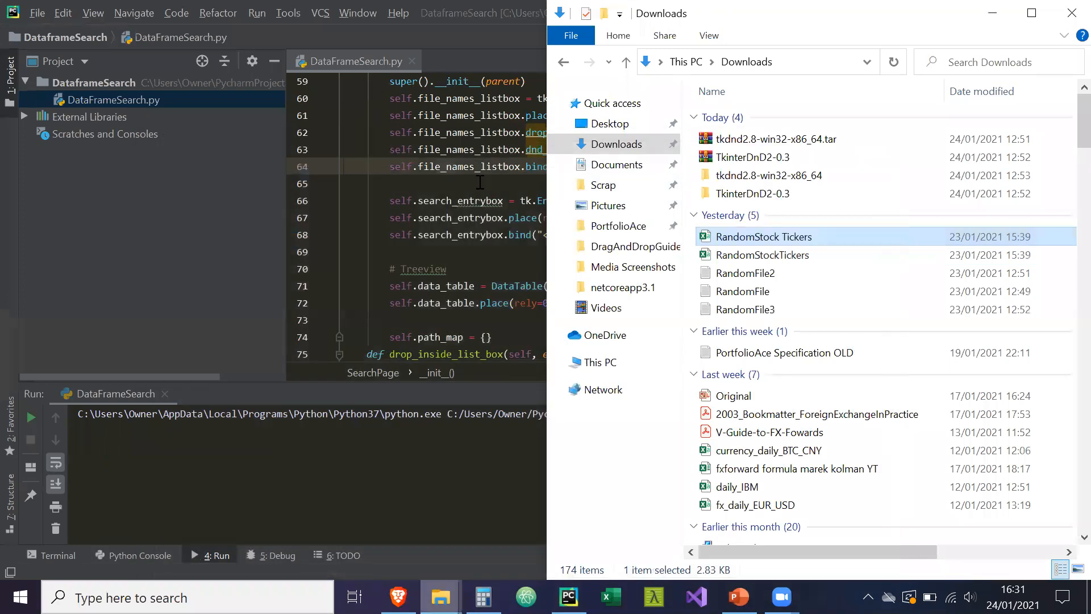
left_click(568, 596)
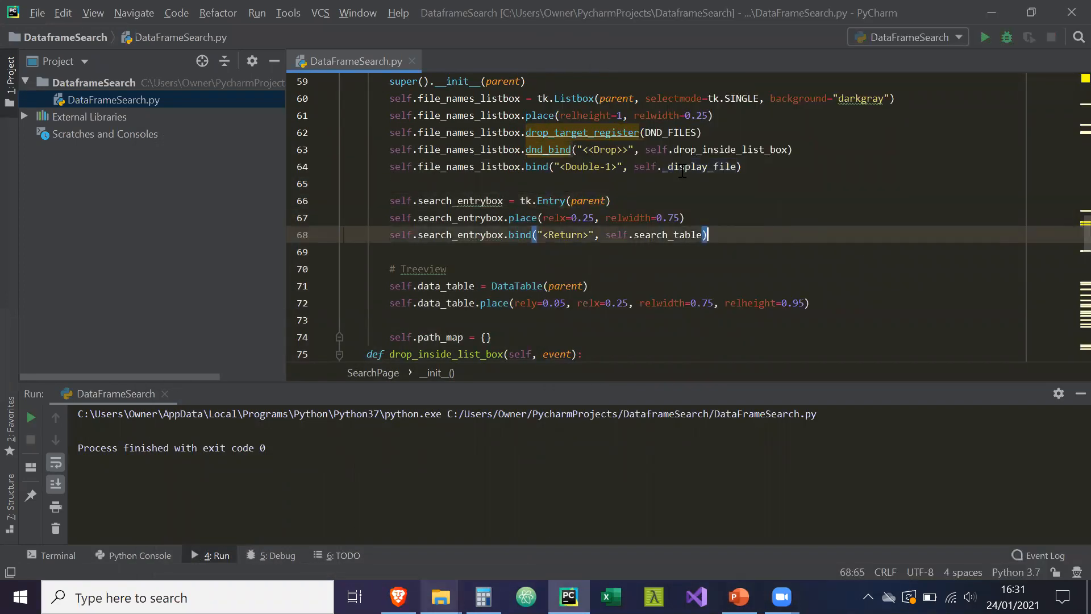
scroll("down", 3)
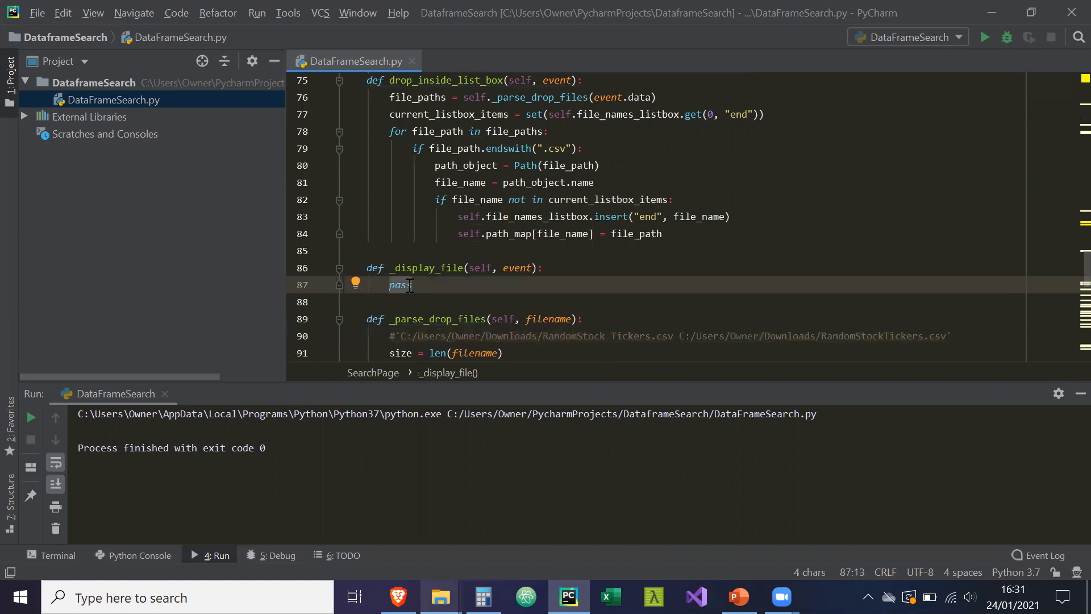
Step: Replace pass with file_name = self.file_names_listbox.get(self.file_names_listbox.curselection())
type("file_name =")
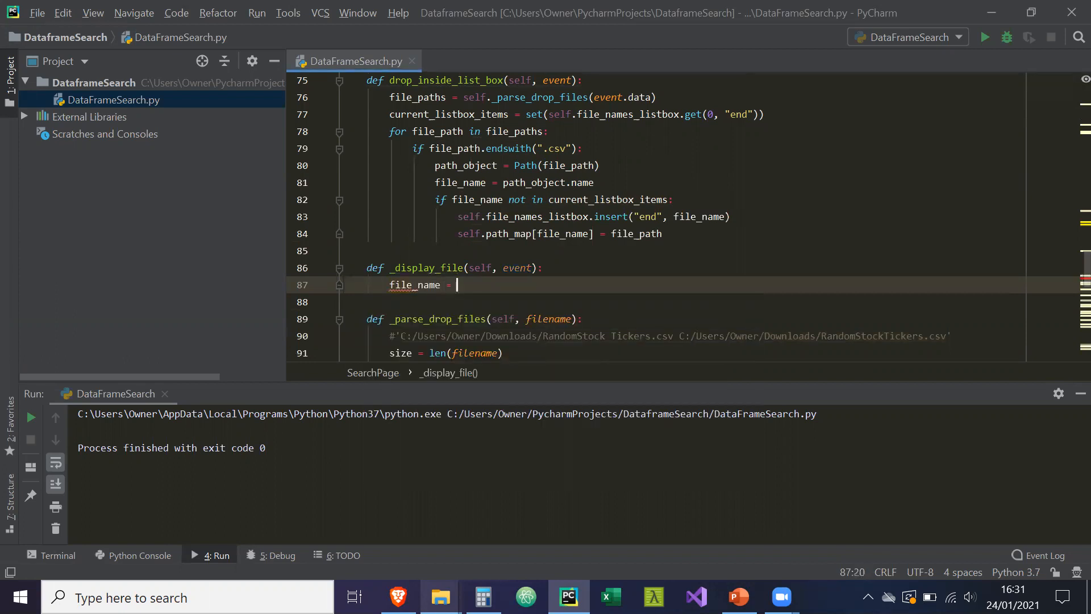
type("sel.f")
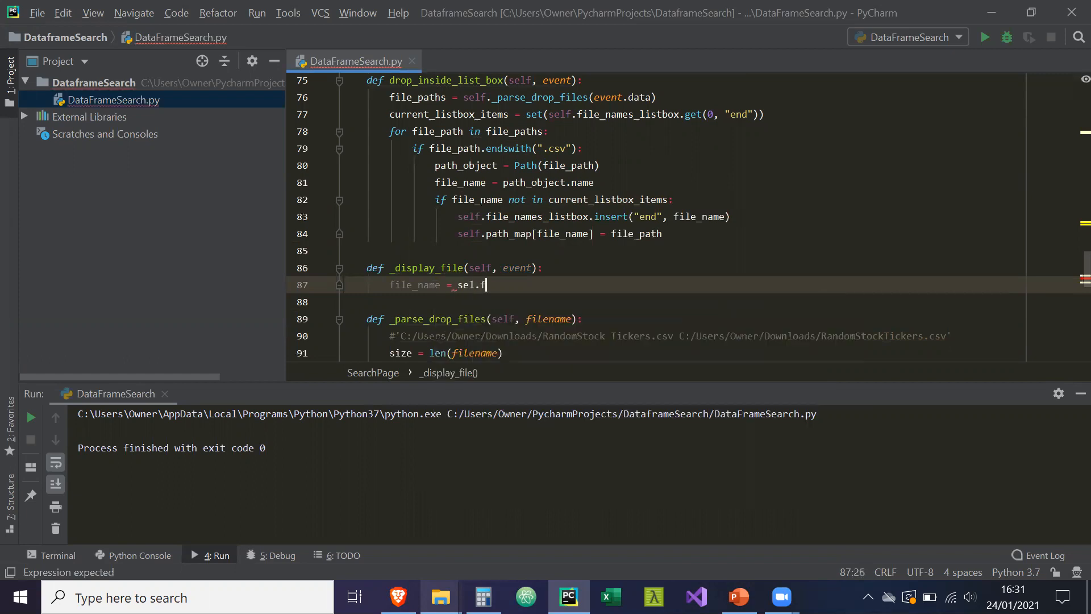
type("ile")
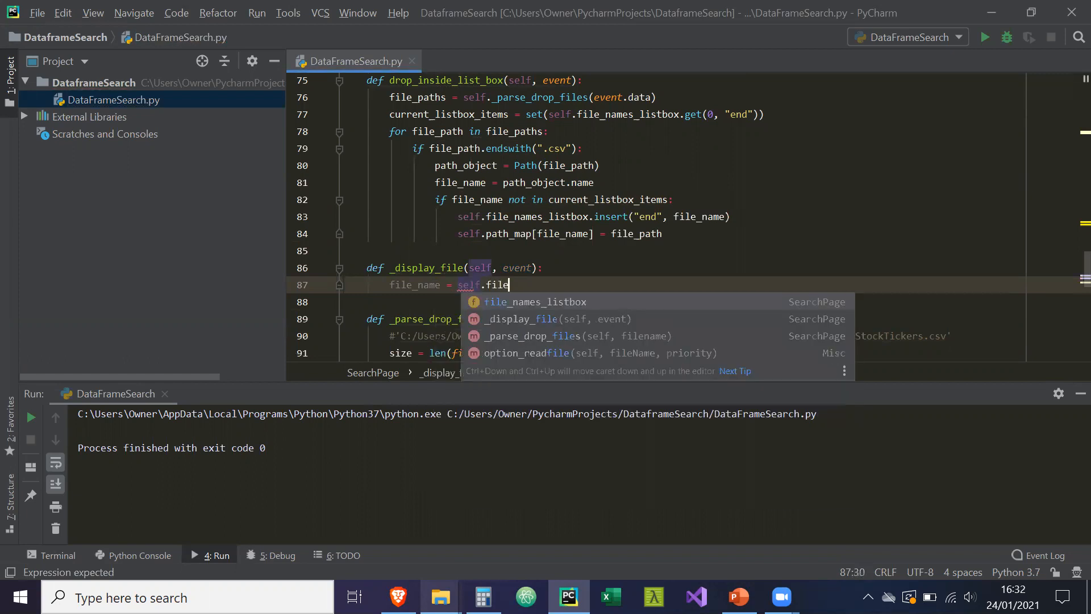
type("_names_listbox.get(self.")
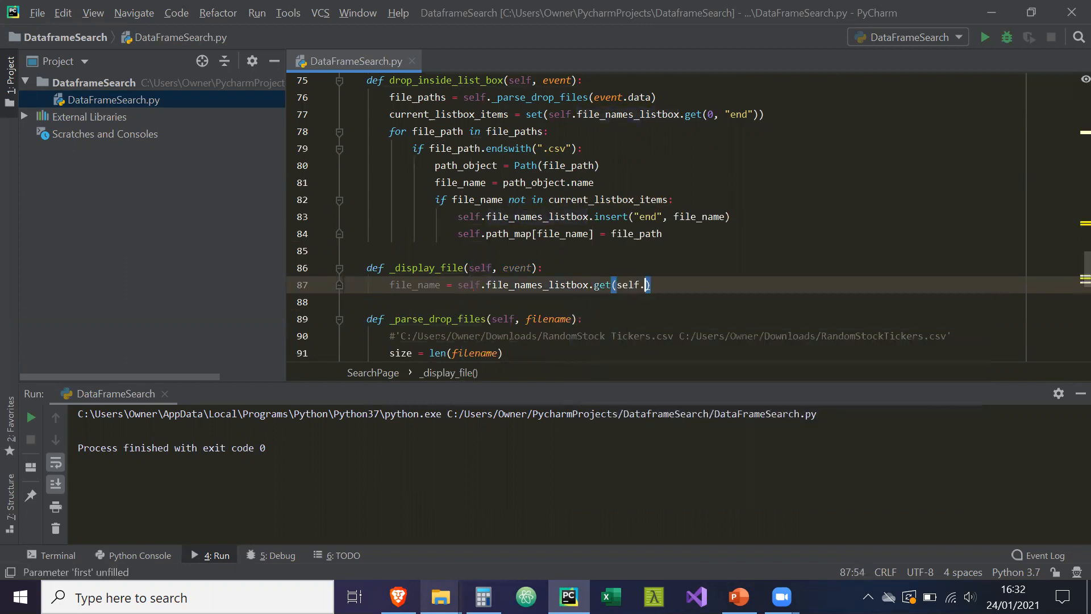
type("file_names_listbox")
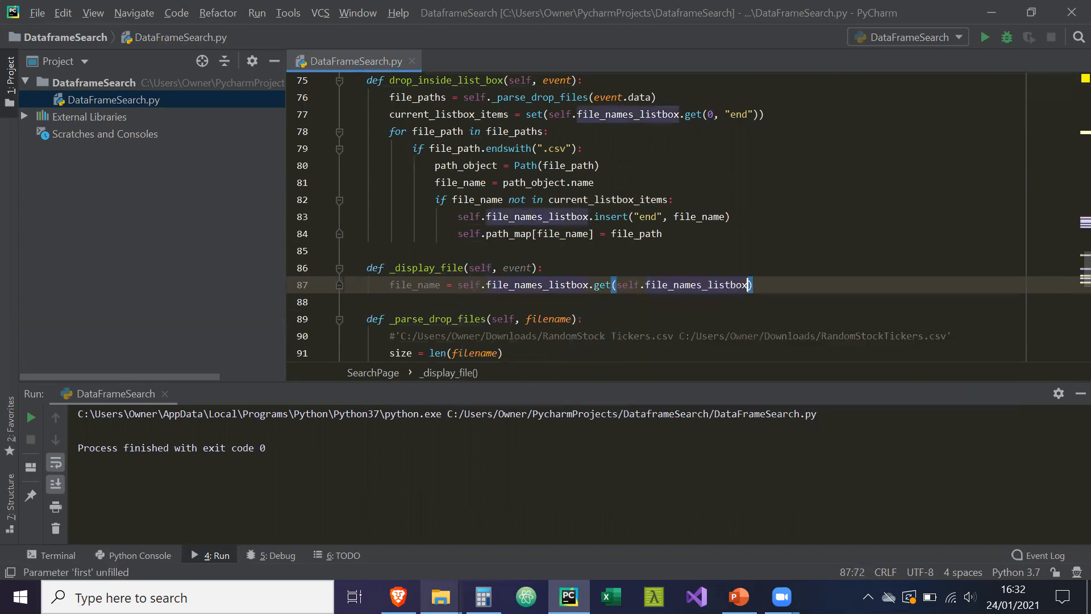
type(".curselection(")
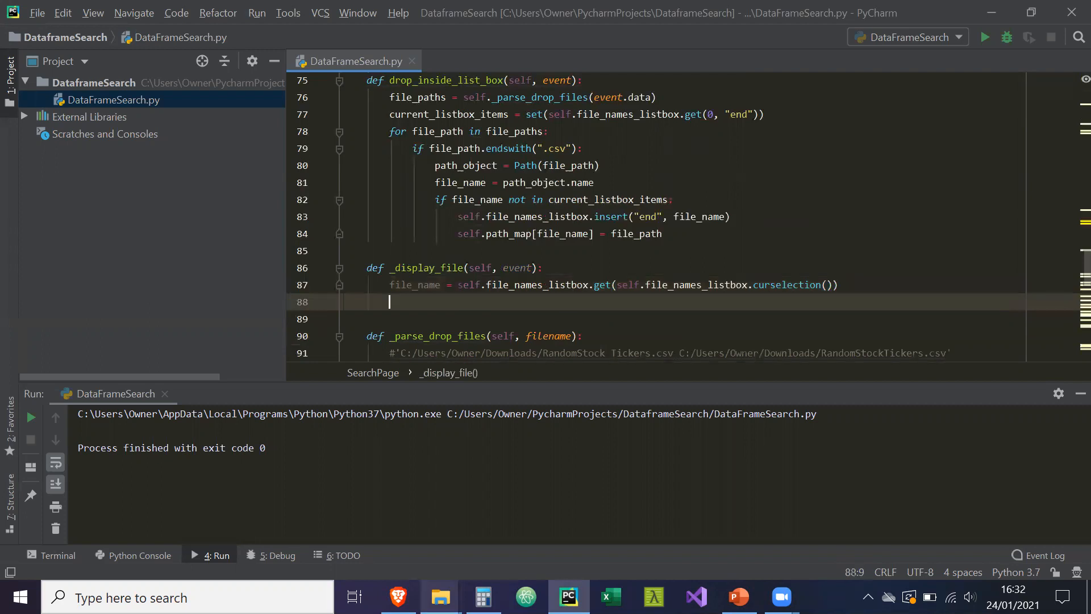
Step: Add the line path = self.path_map[file_name] to _display_file
type("path = s")
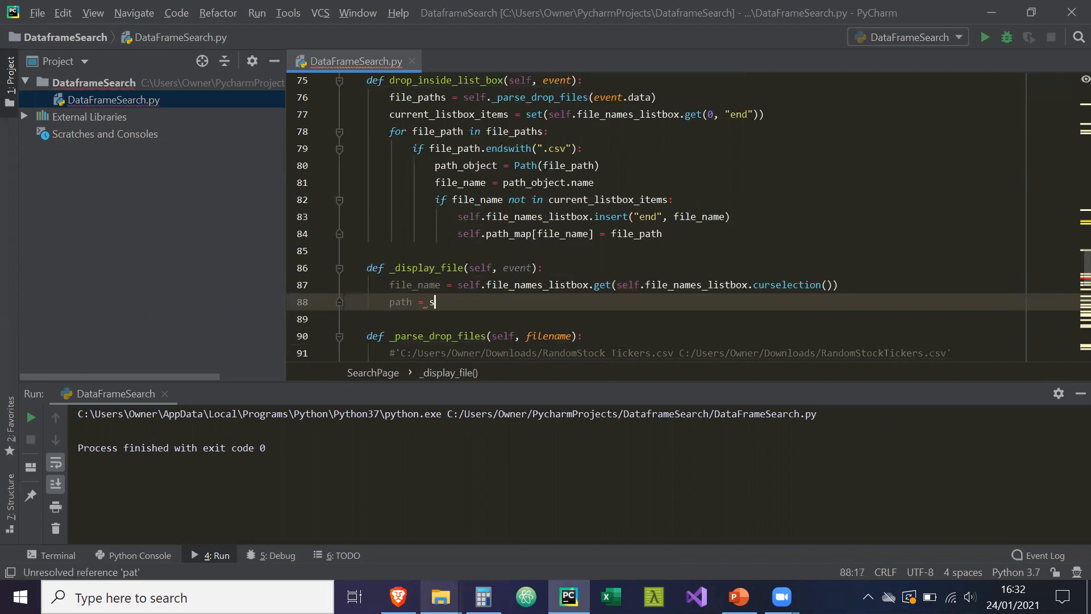
type("elf.path")
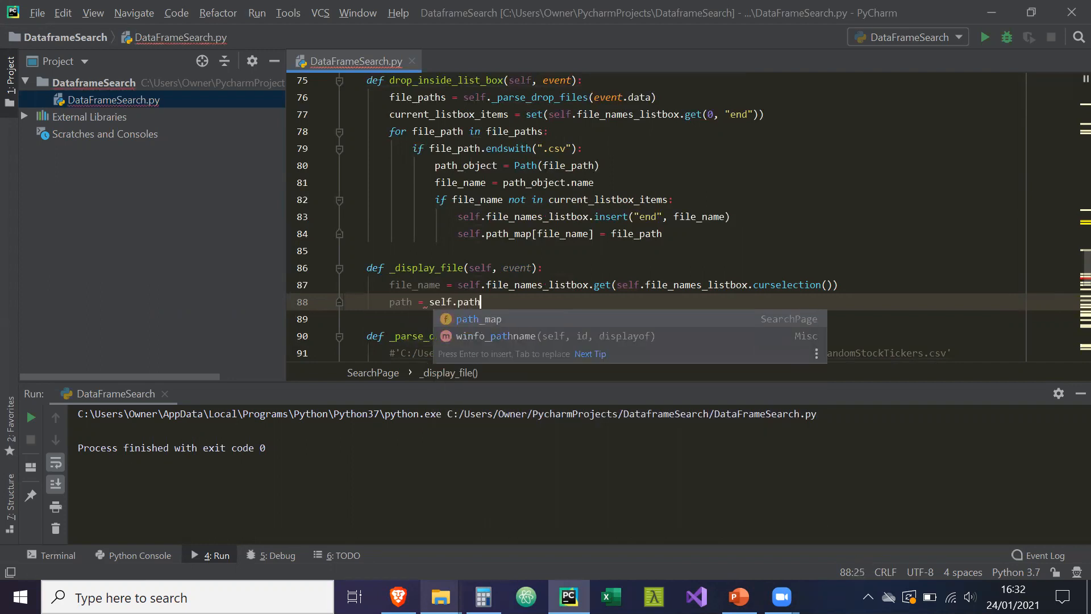
type("_map[")
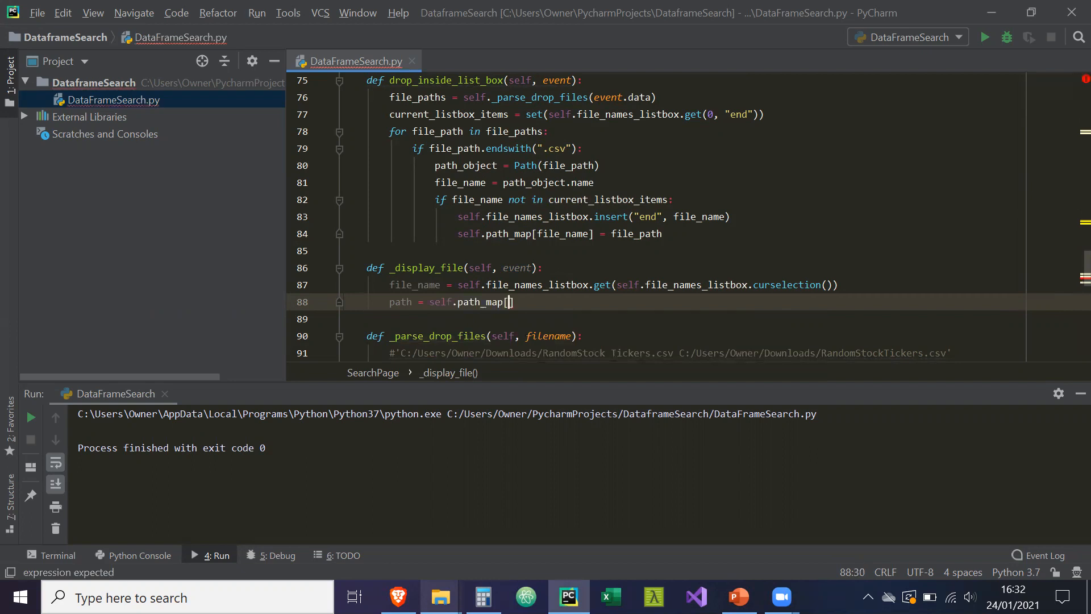
type("file_name")
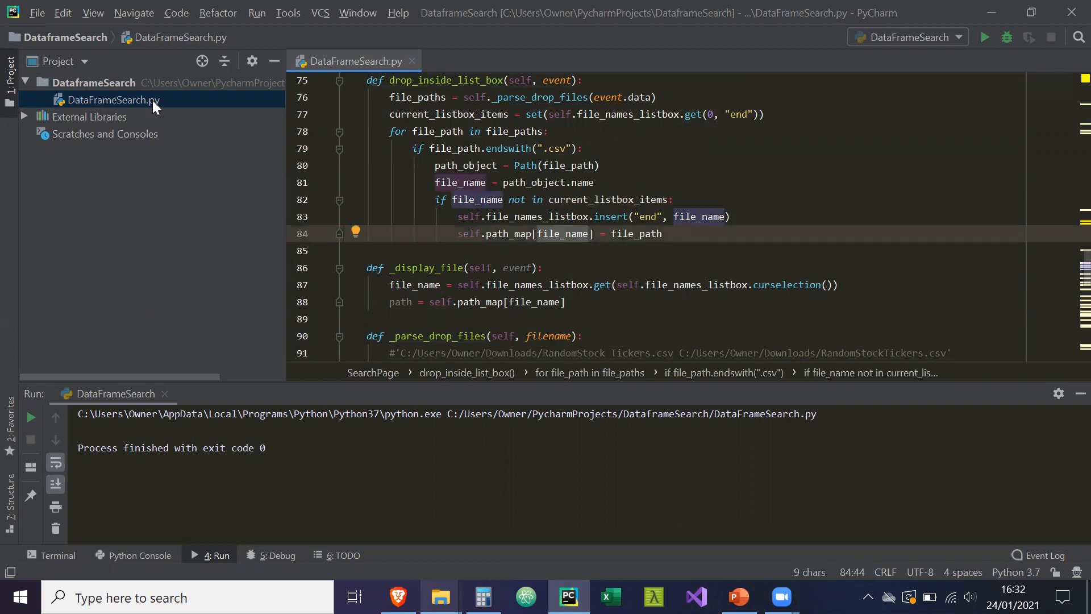
mouse_move(124, 111)
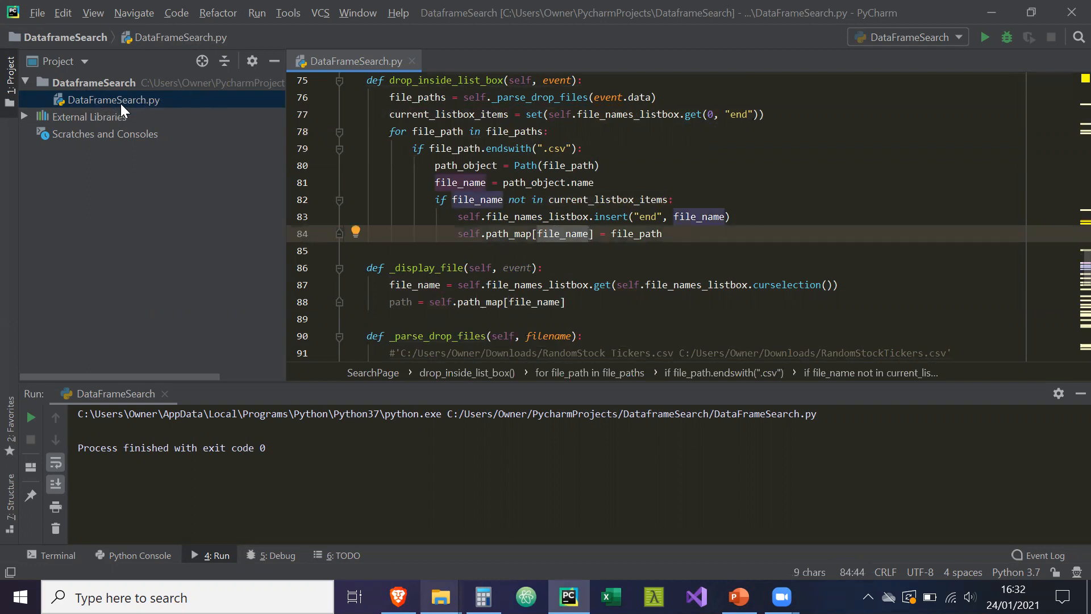
mouse_move(185, 109)
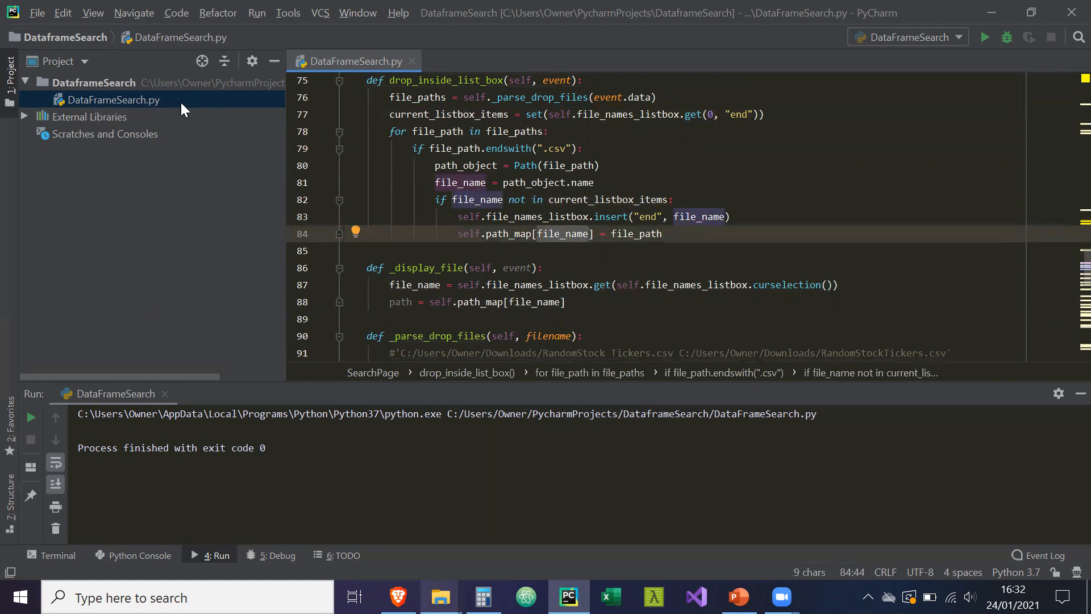
left_click(582, 302)
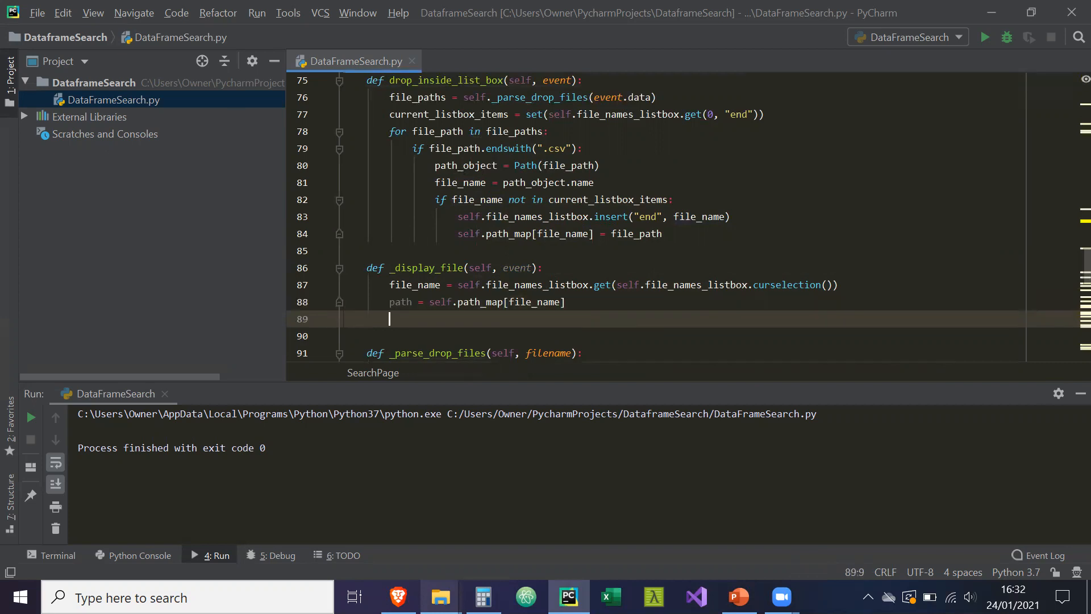
Step: Read the CSV into a DataFrame with df = pd.read_csv(path)
type("df")
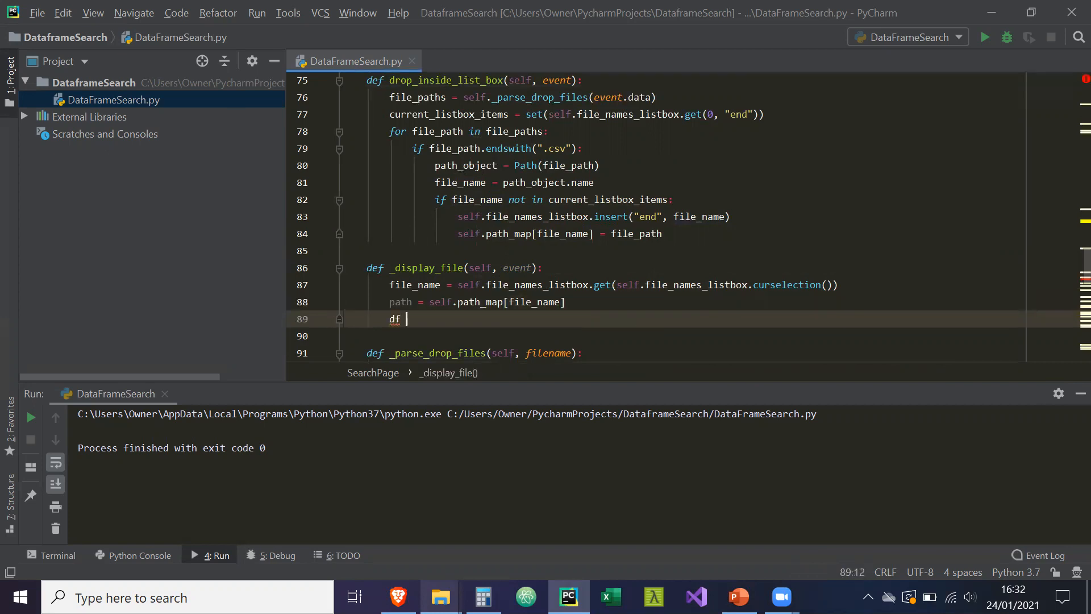
type("= pd.read_csv")
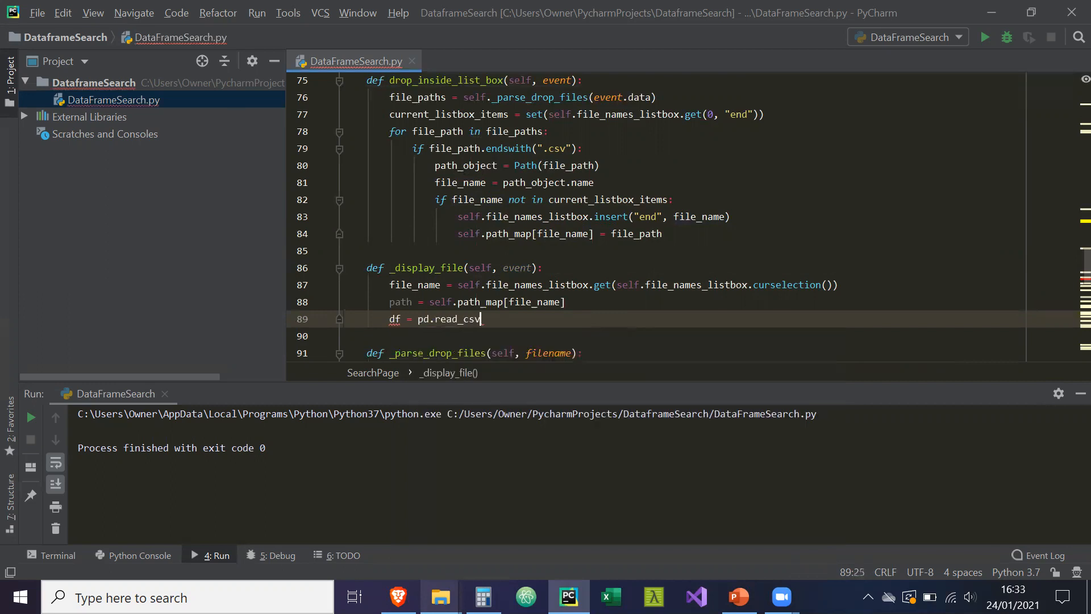
type("(path)")
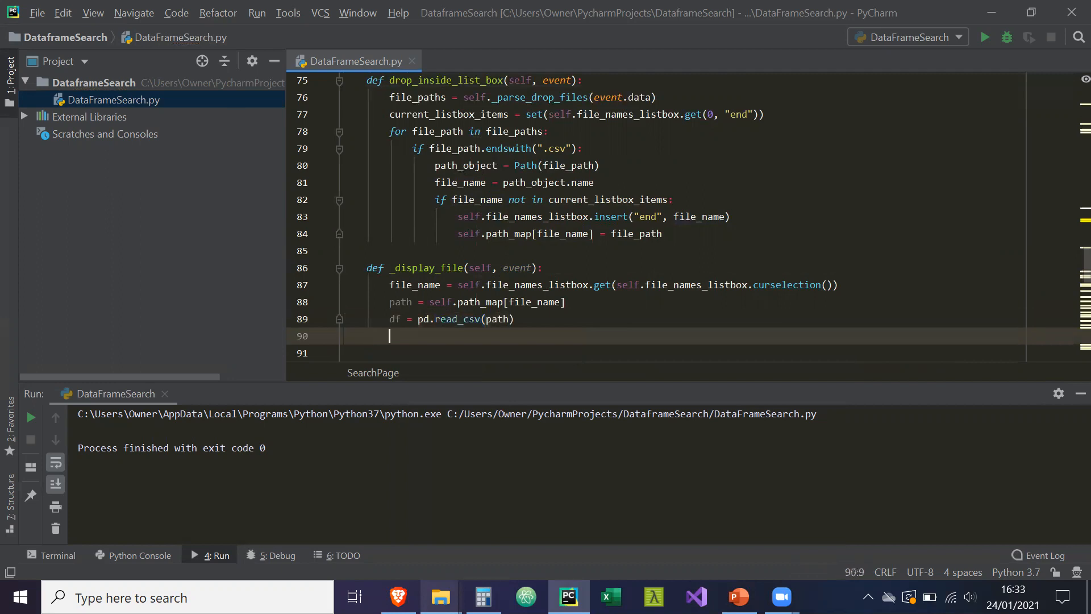
Step: Pass the DataFrame to the table with self.data_table.set_datatable(df)
type("self.")
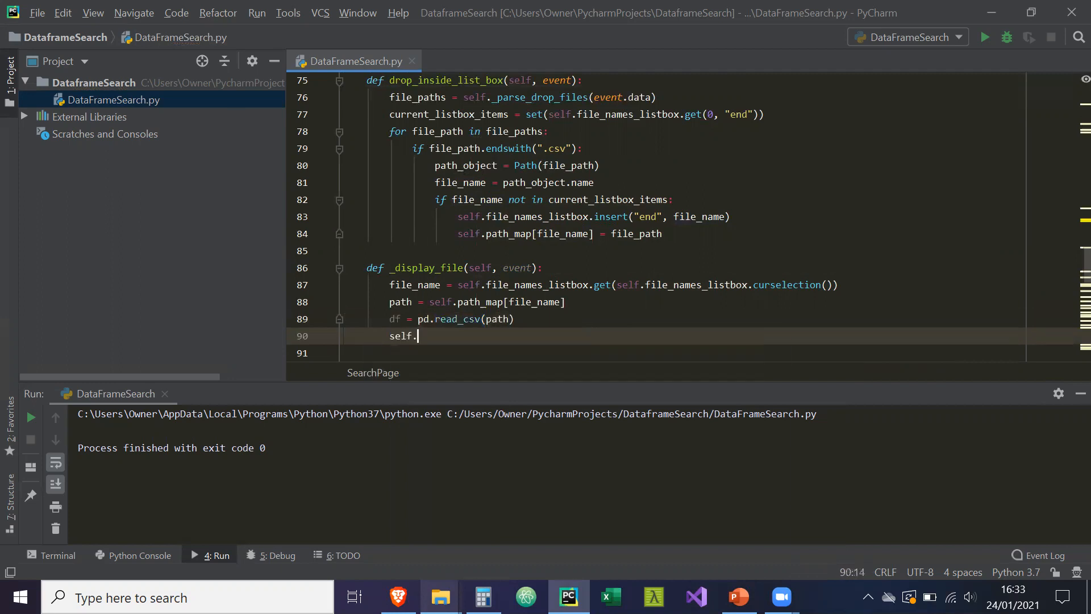
type("data_table.")
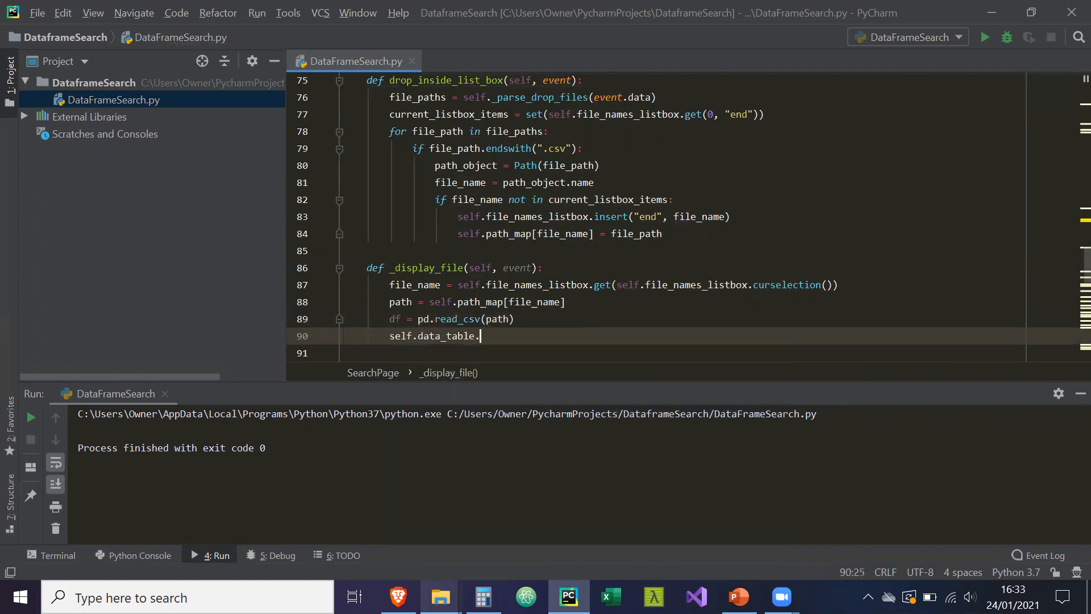
type("set_")
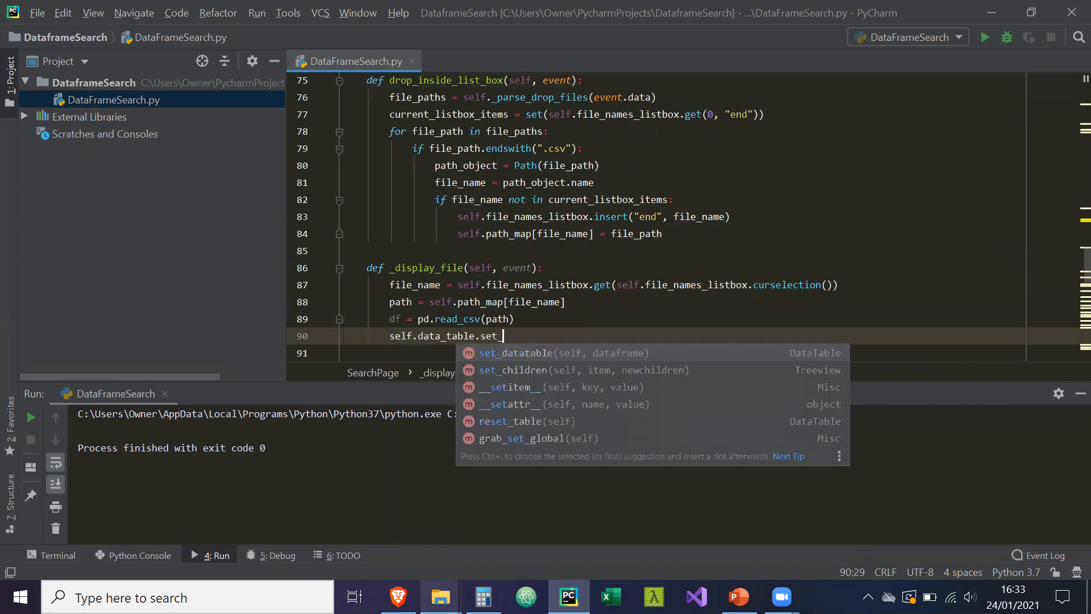
left_click(515, 353)
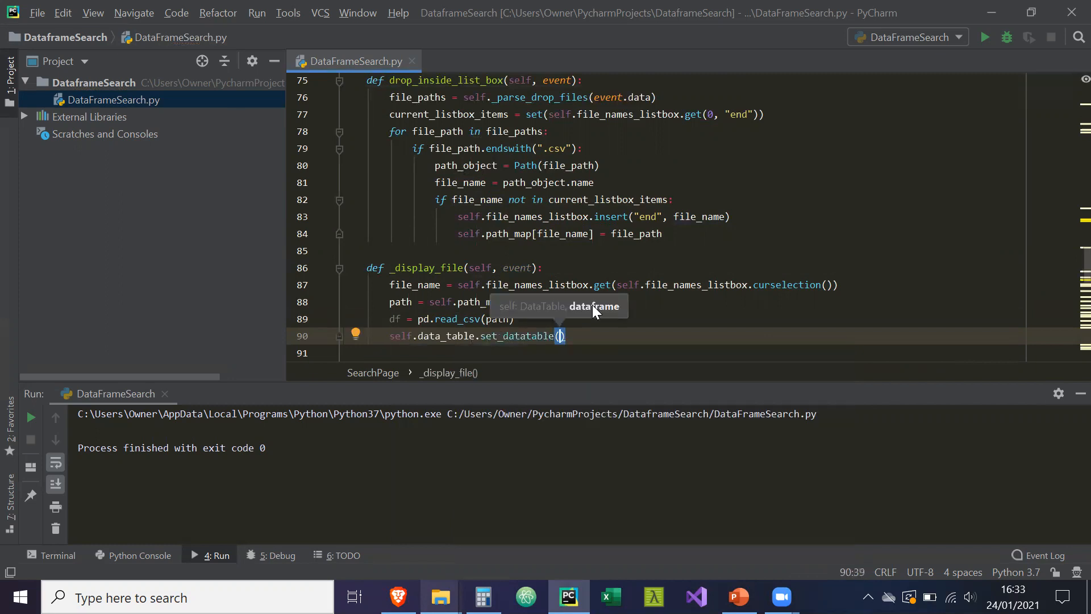
type("dataframe=d")
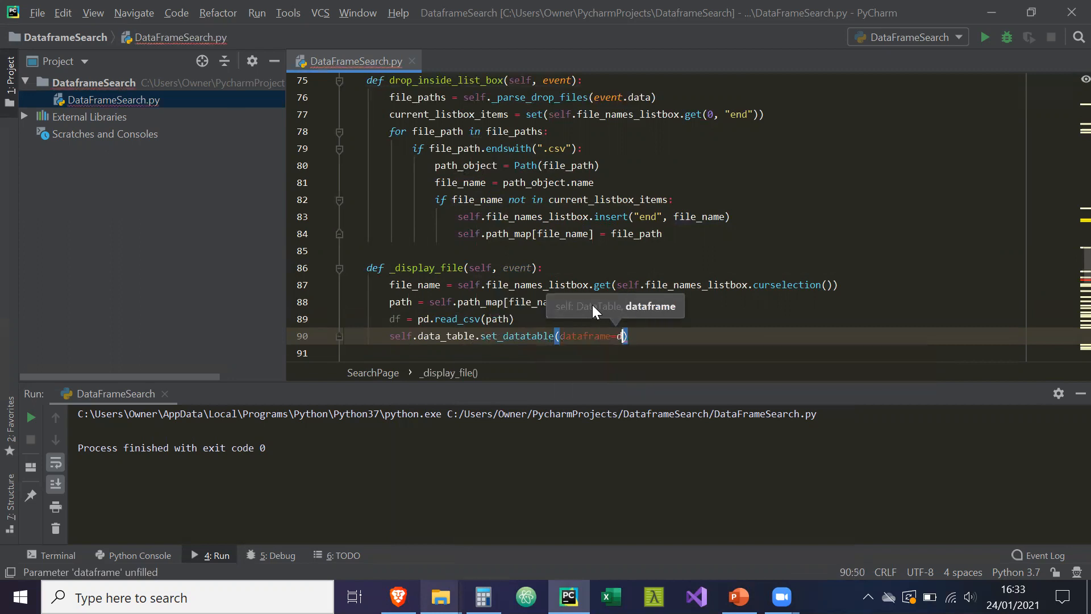
type("f")
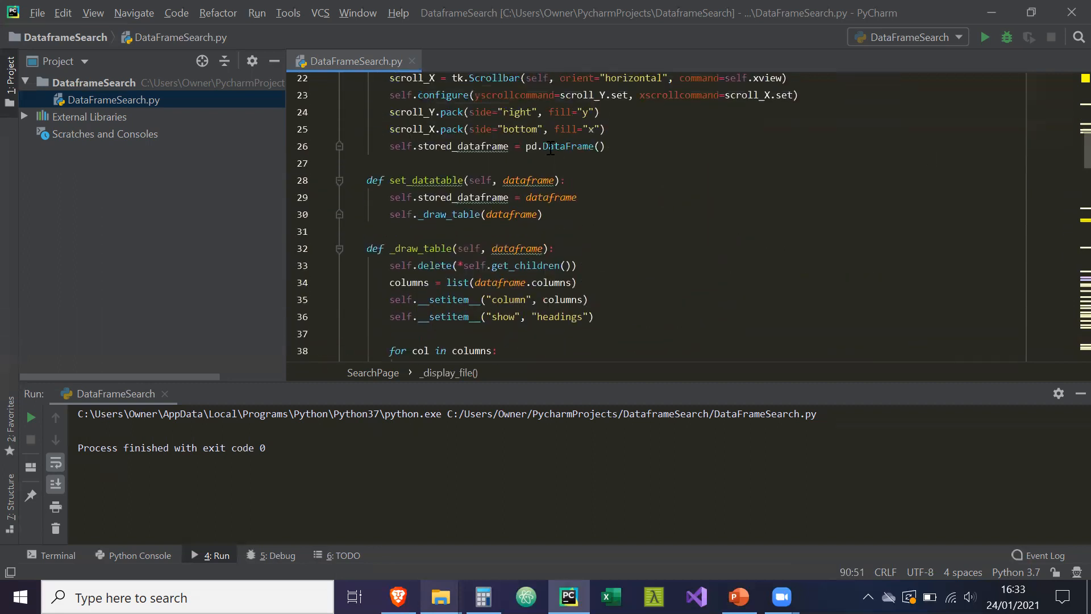
Step: Review the DataTable drawing code, then run the DataFrameSearch script
left_click(344, 163)
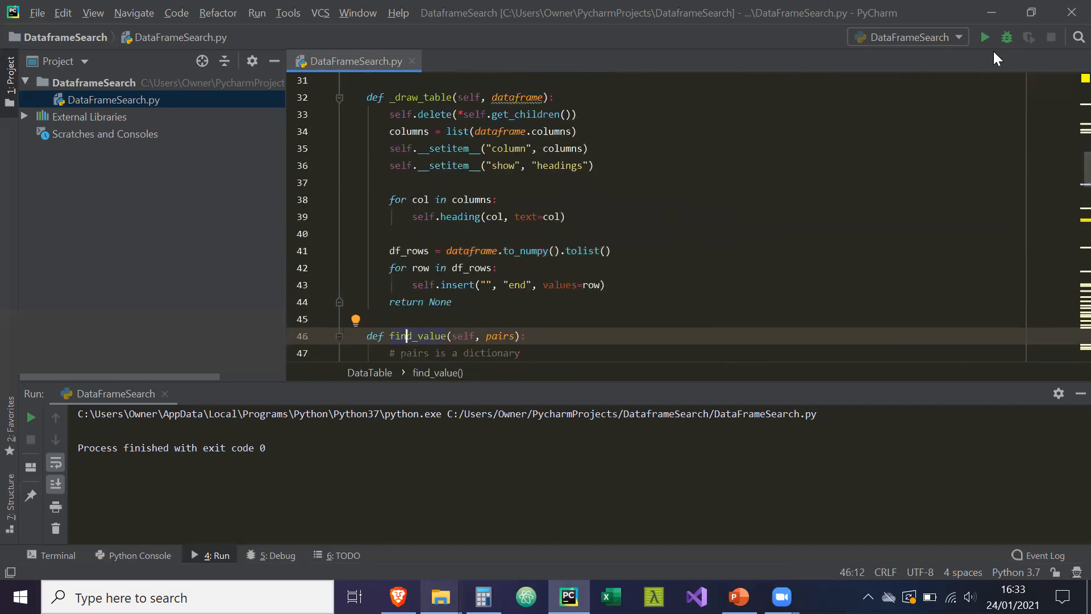
left_click(986, 36)
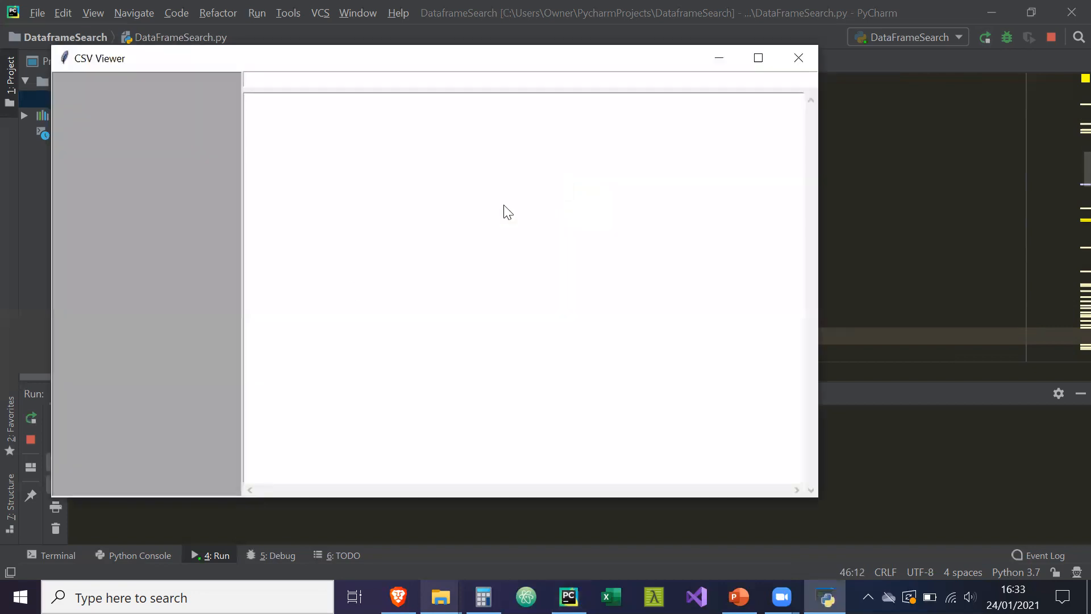
mouse_move(441, 596)
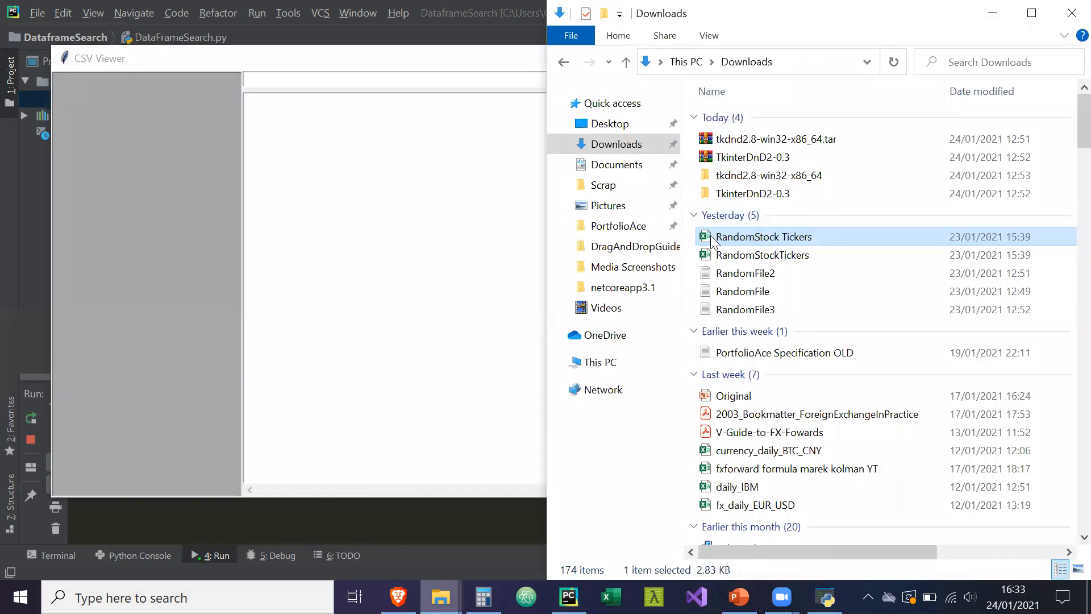
Step: Drop the RandomStockTickers CSVs into the file list and display the stock ticker table
left_click(762, 255)
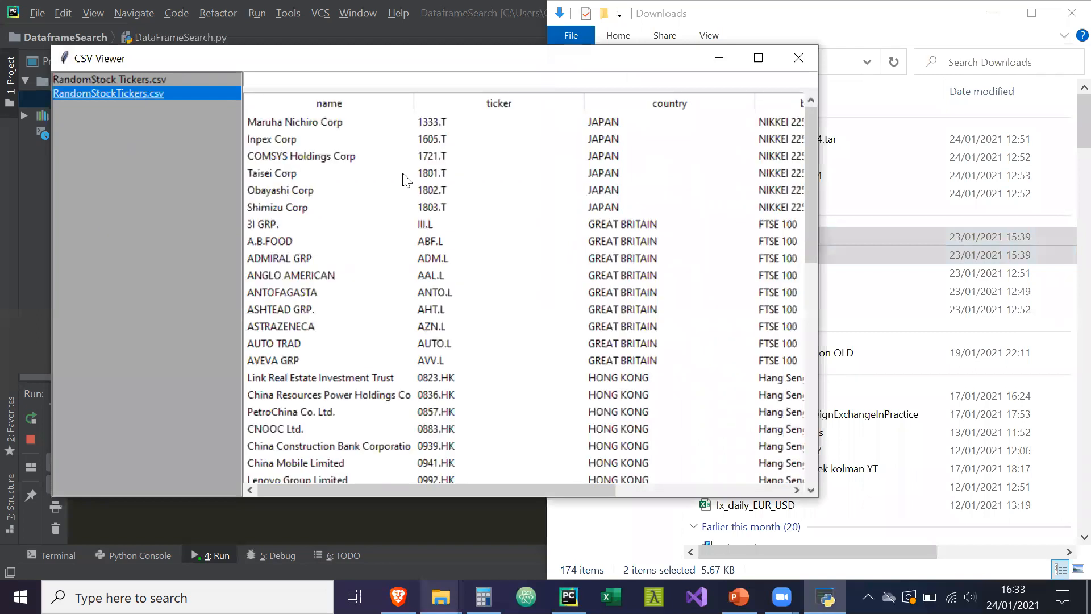
left_click(282, 292)
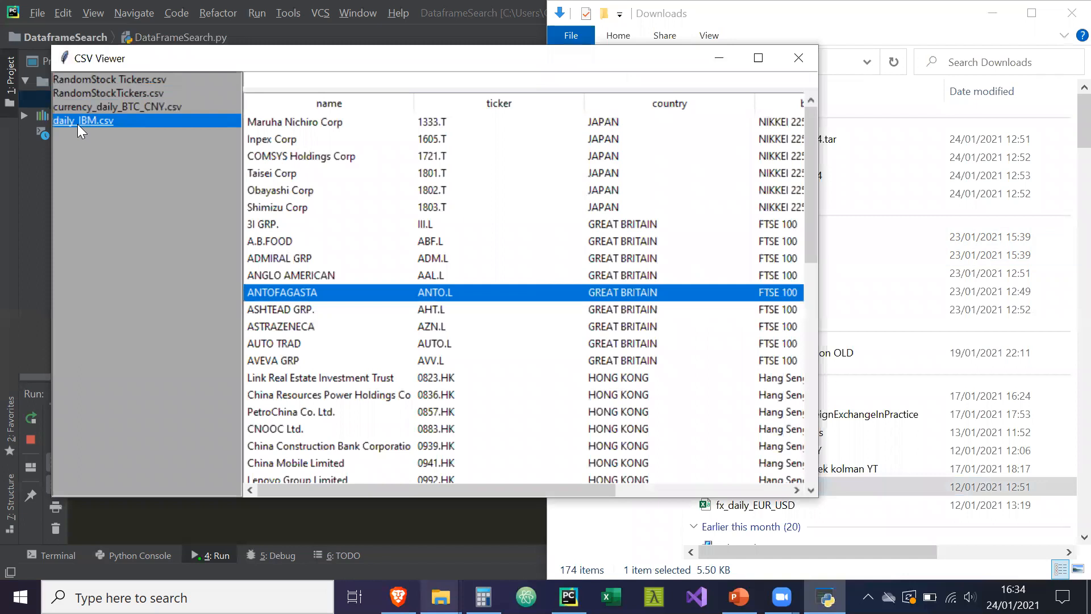
Step: Switch the table between currency_daily_BTC_CNY.csv and RandomStock Tickers.csv, selecting the 2021-01-10 row
left_click(117, 107)
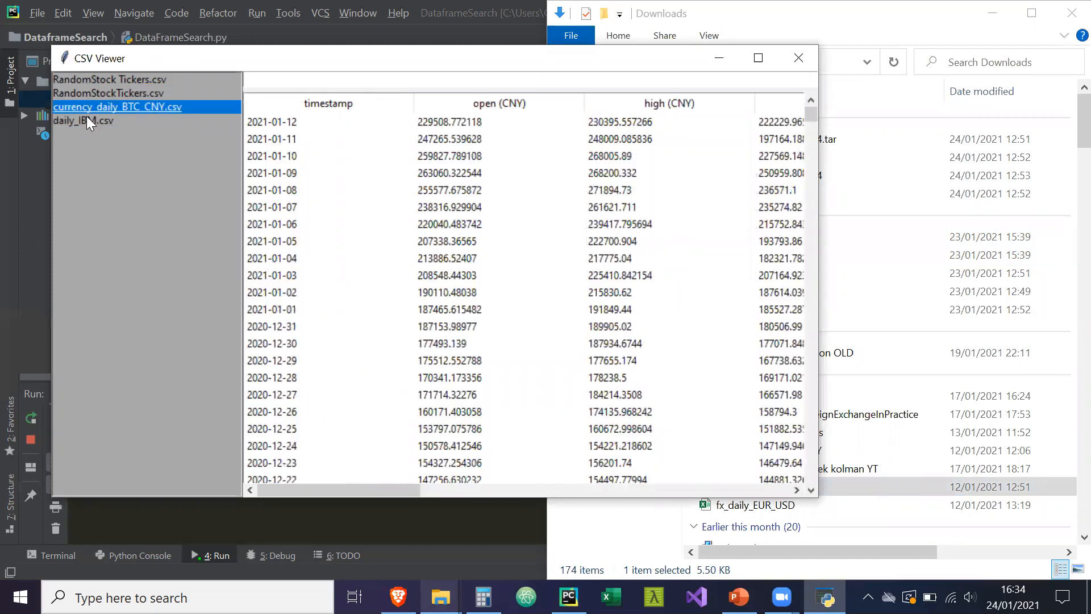
left_click(109, 79)
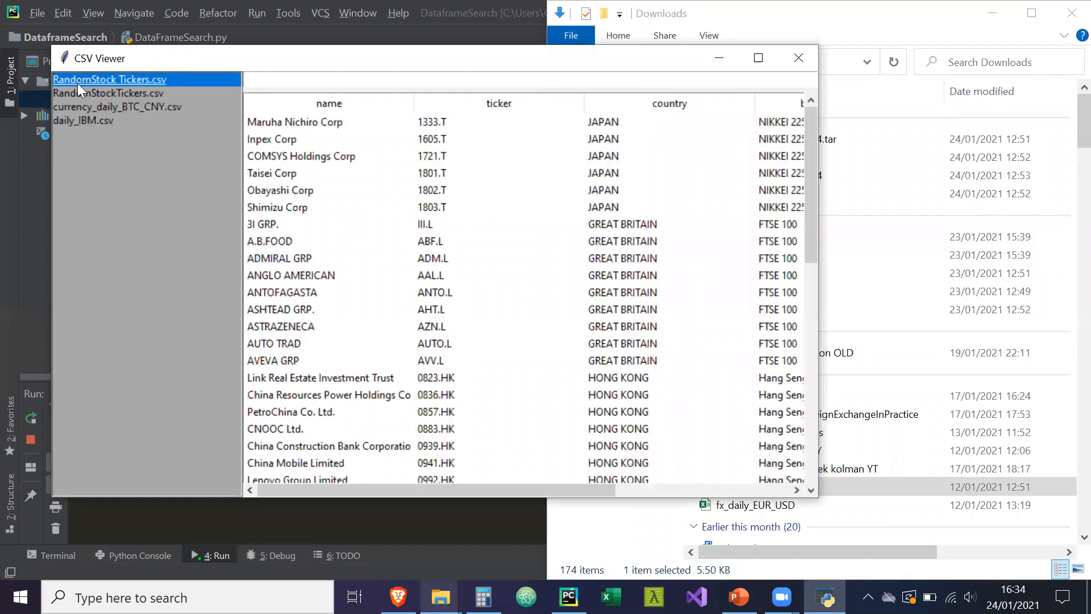
left_click(118, 106)
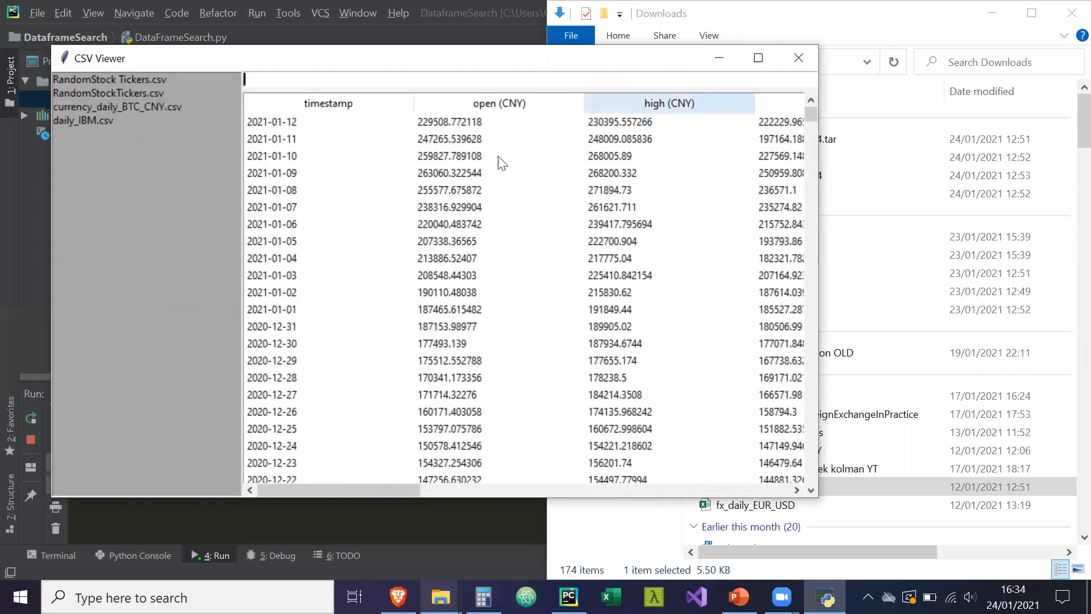
left_click(341, 155)
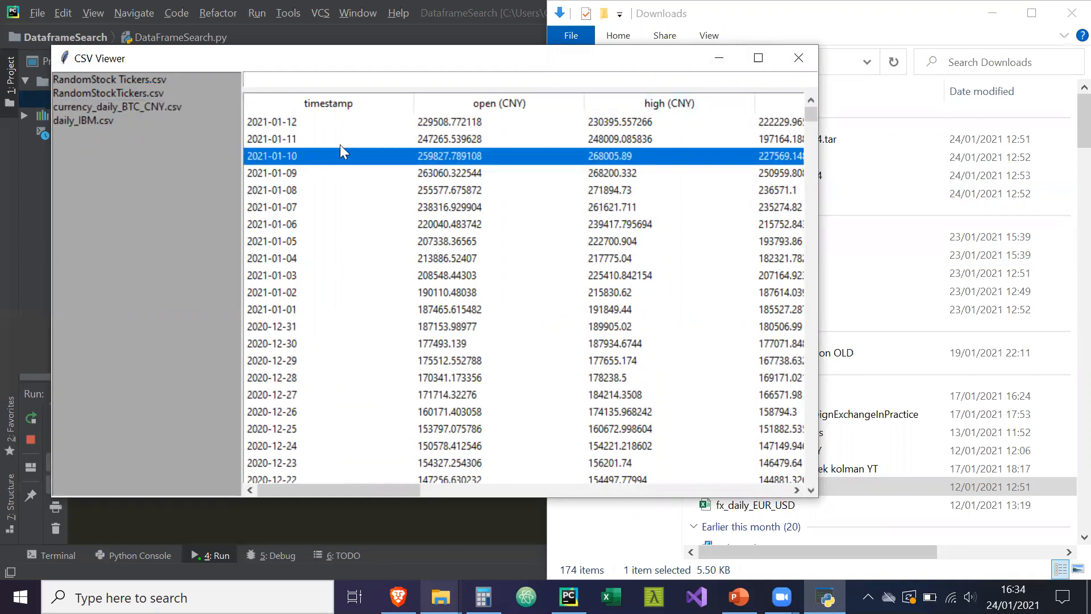
left_click(101, 79)
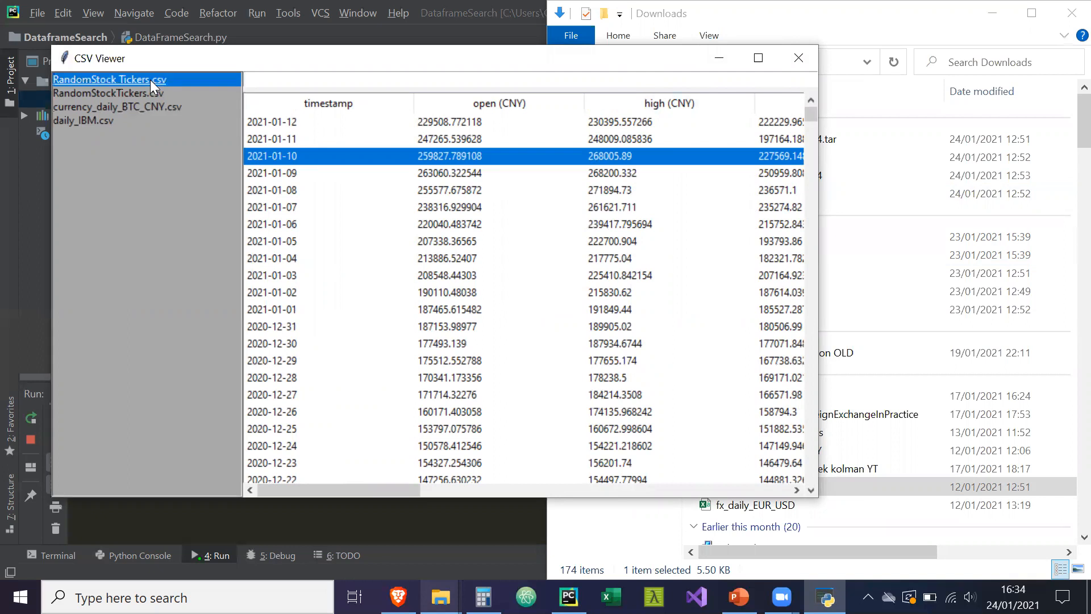